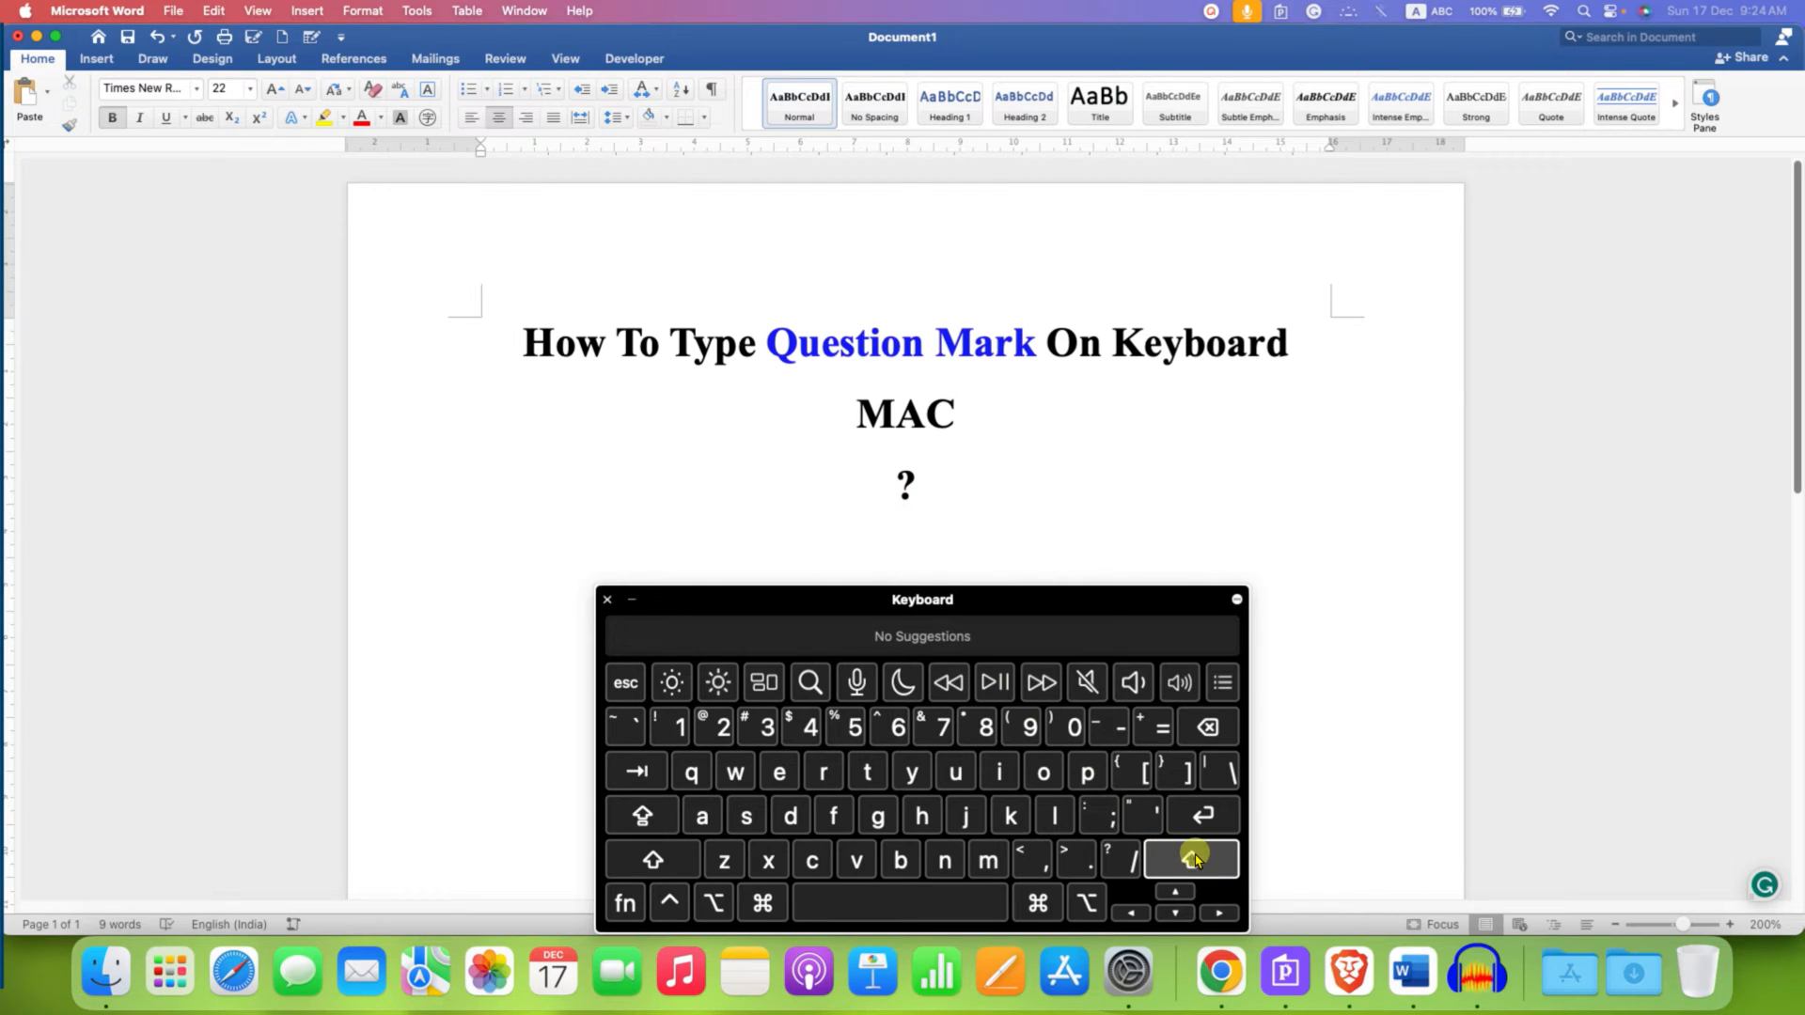
- Add an empty line below the centered question mark using the on-screen Return key
left_click(1193, 859)
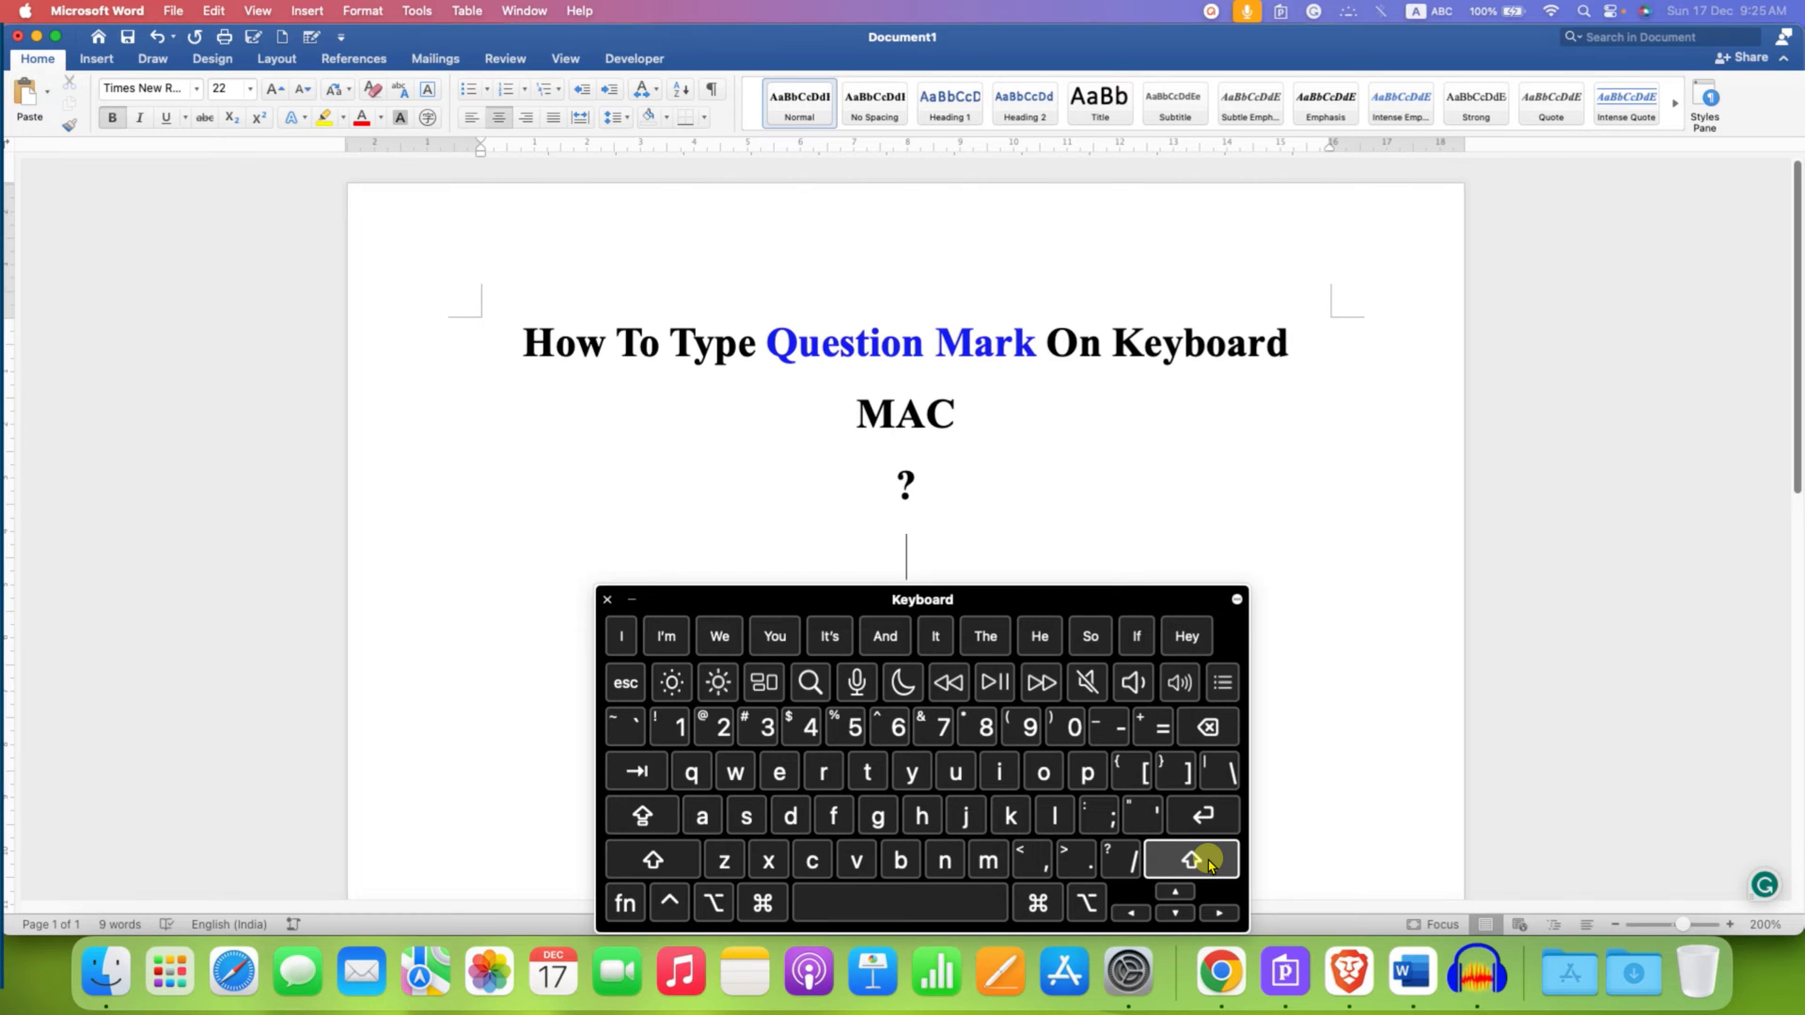
- Type a second question mark with on-screen Shift and ? keys on the new line
left_click(1191, 859)
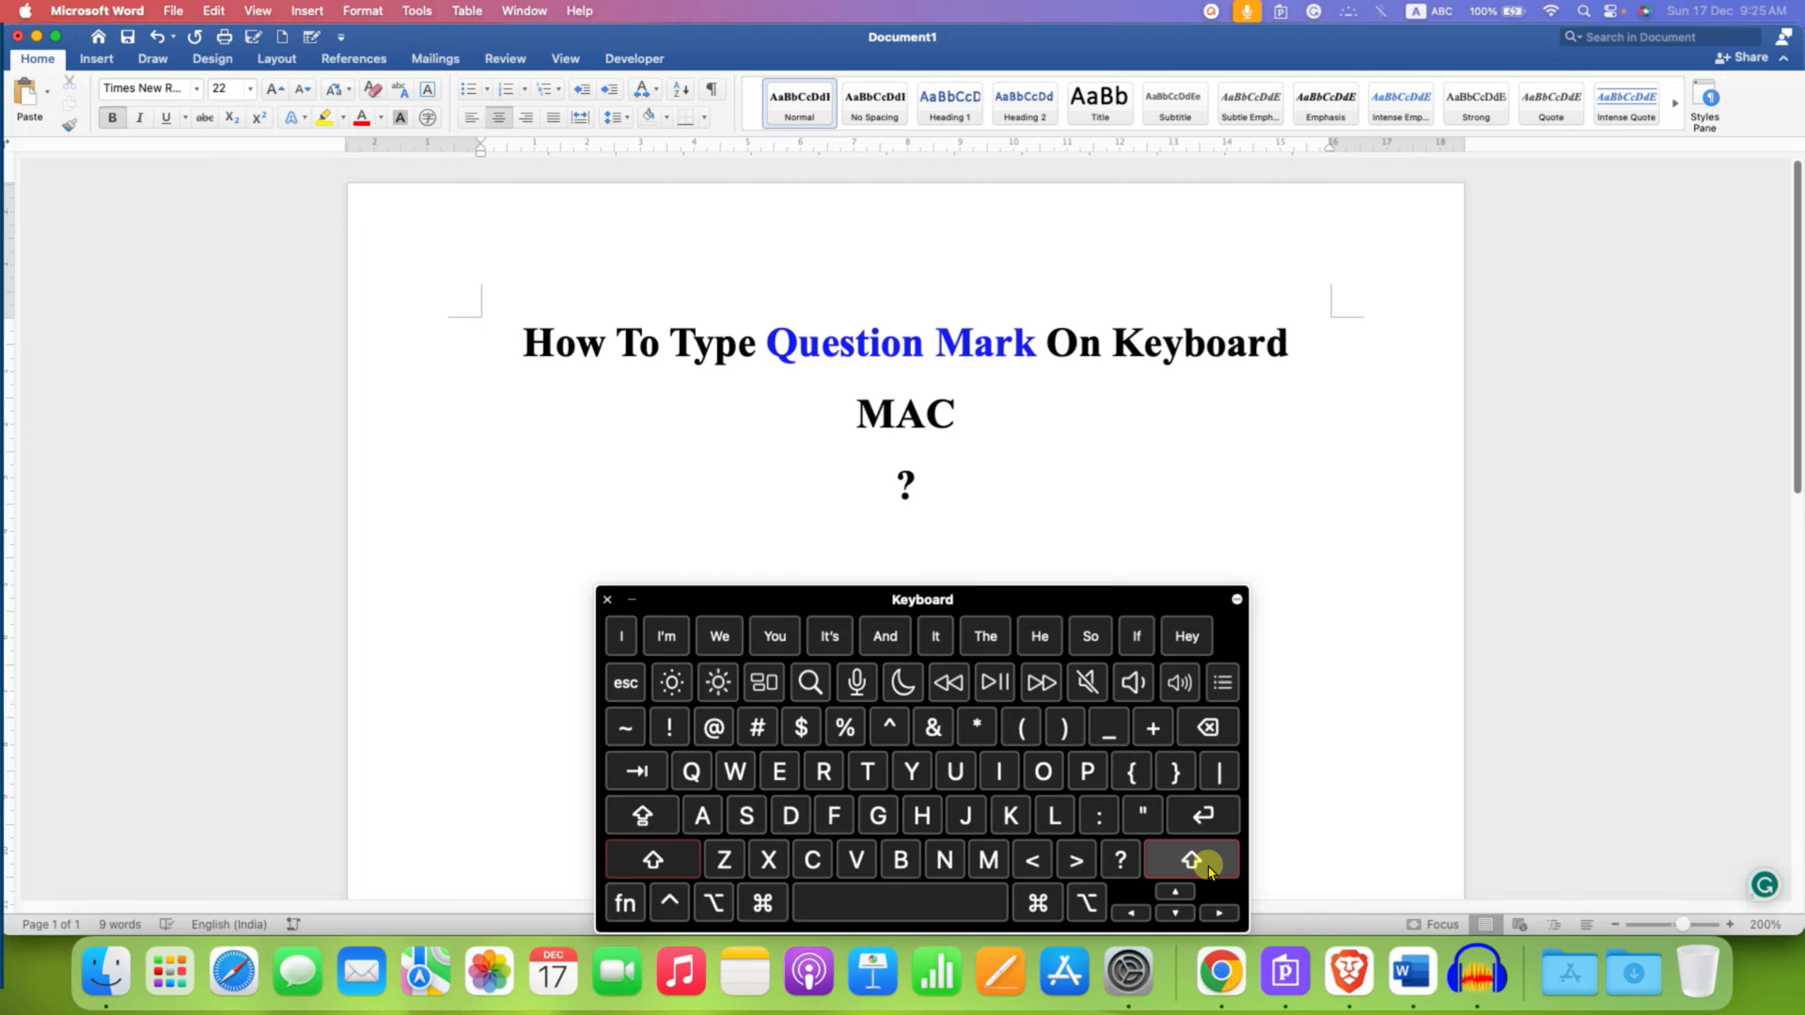
left_click(1121, 859)
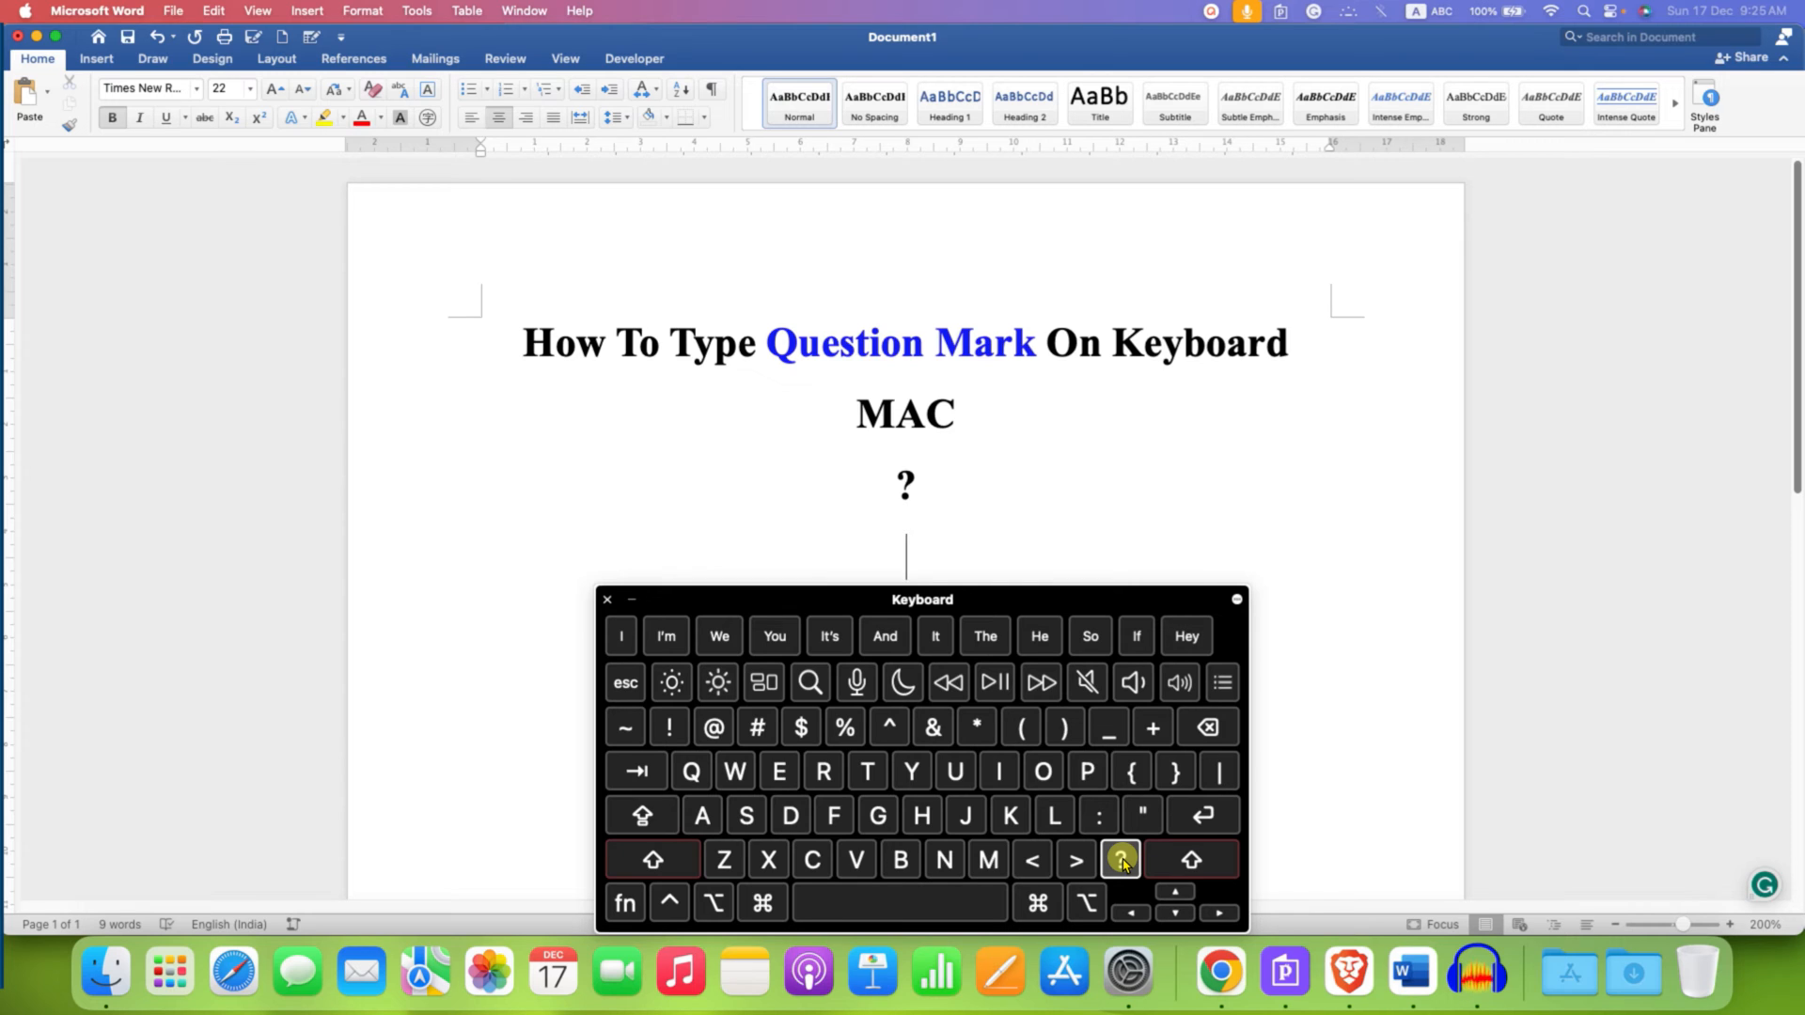
left_click(1119, 859)
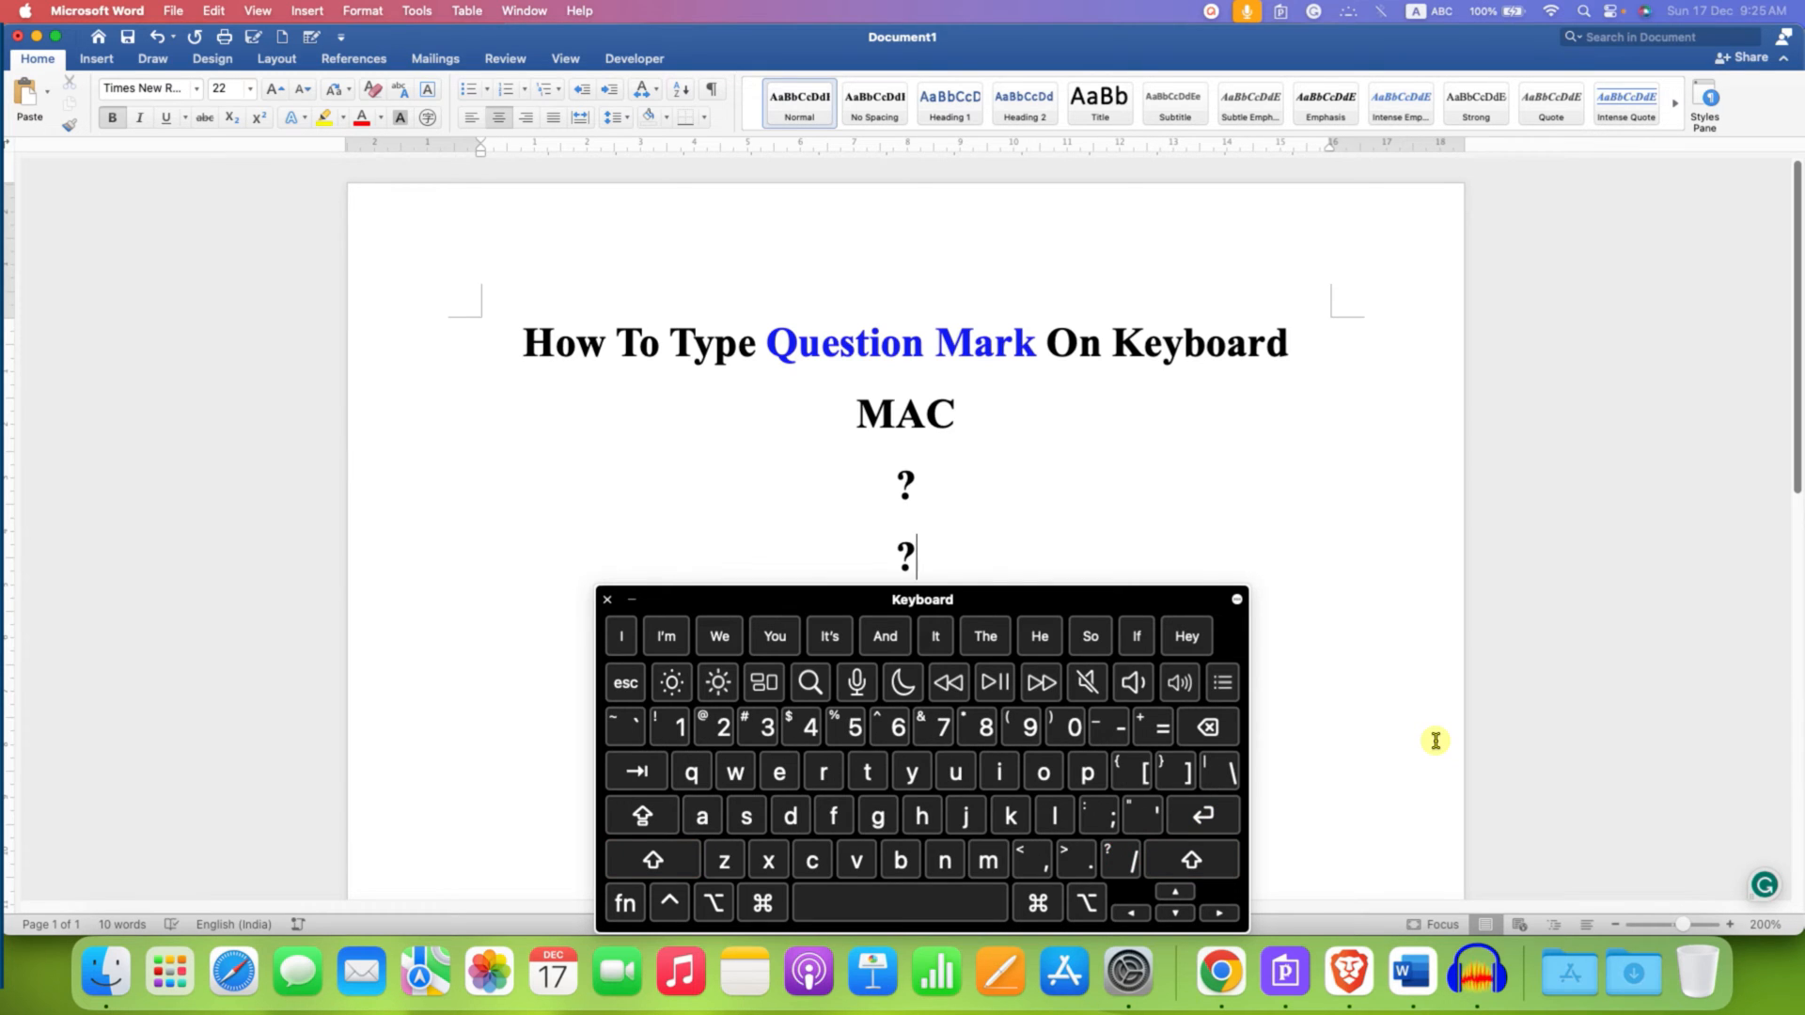
left_click(1119, 859)
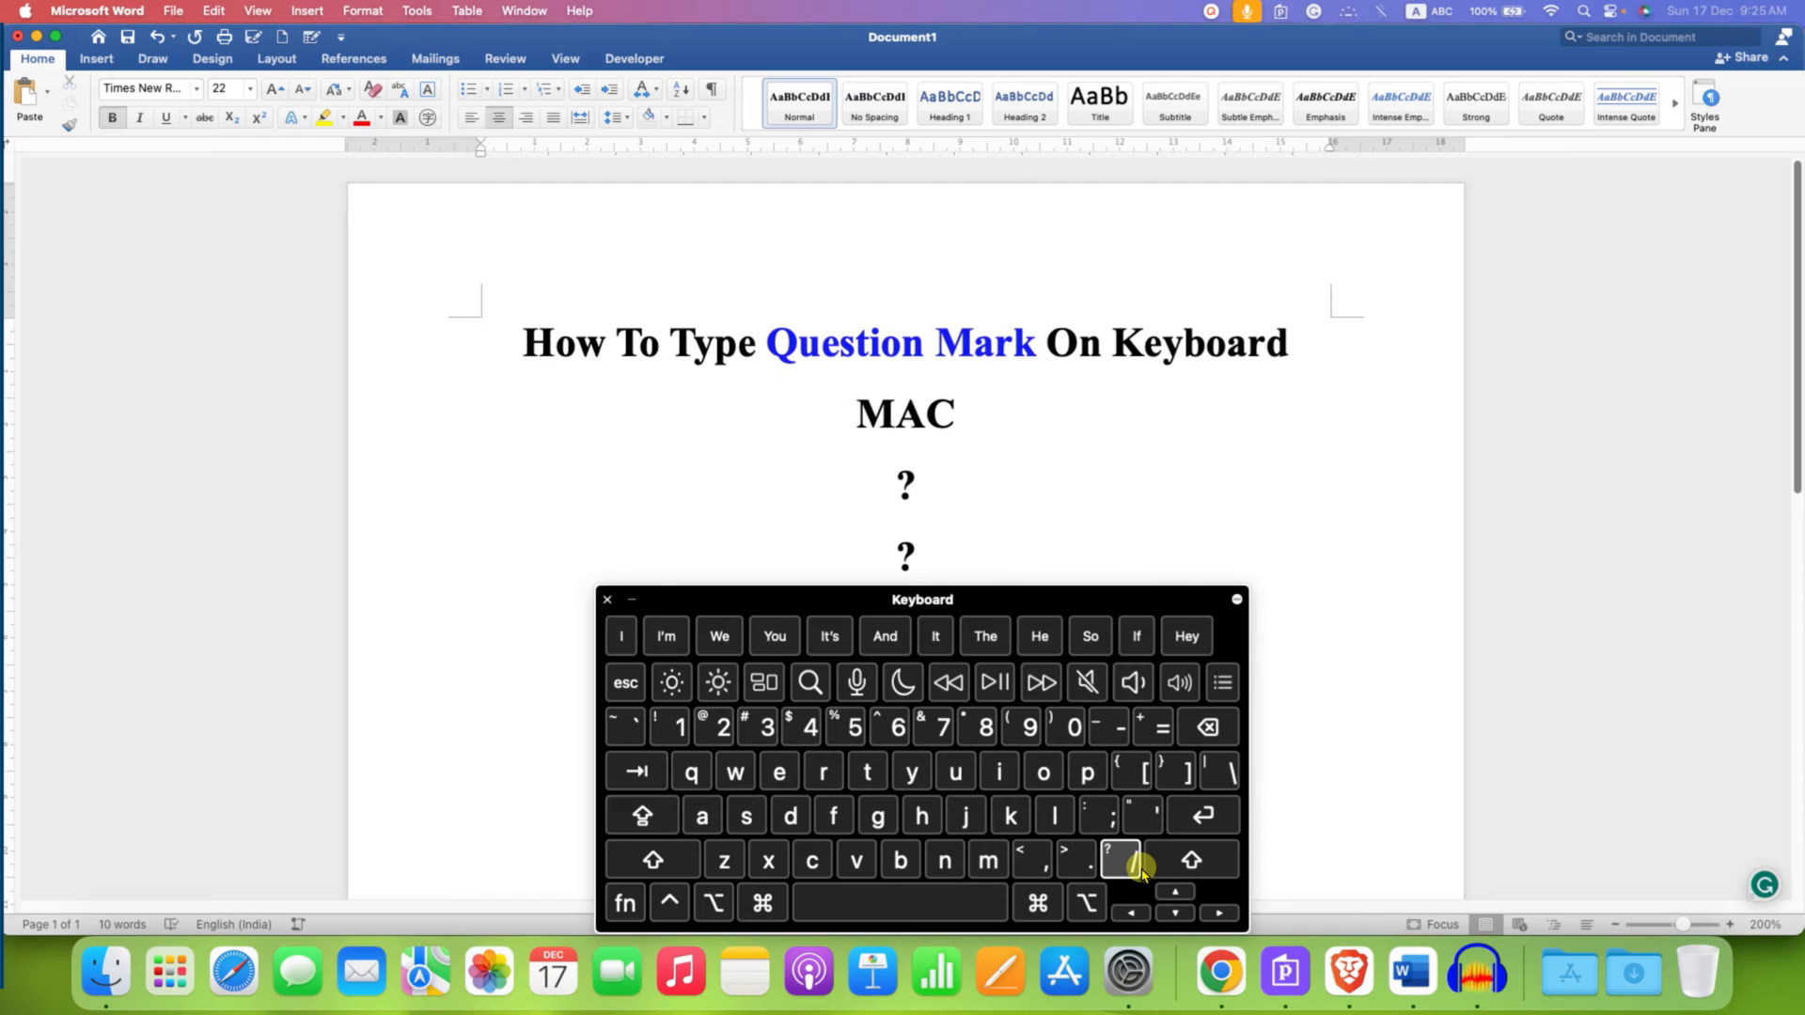
left_click(1191, 860)
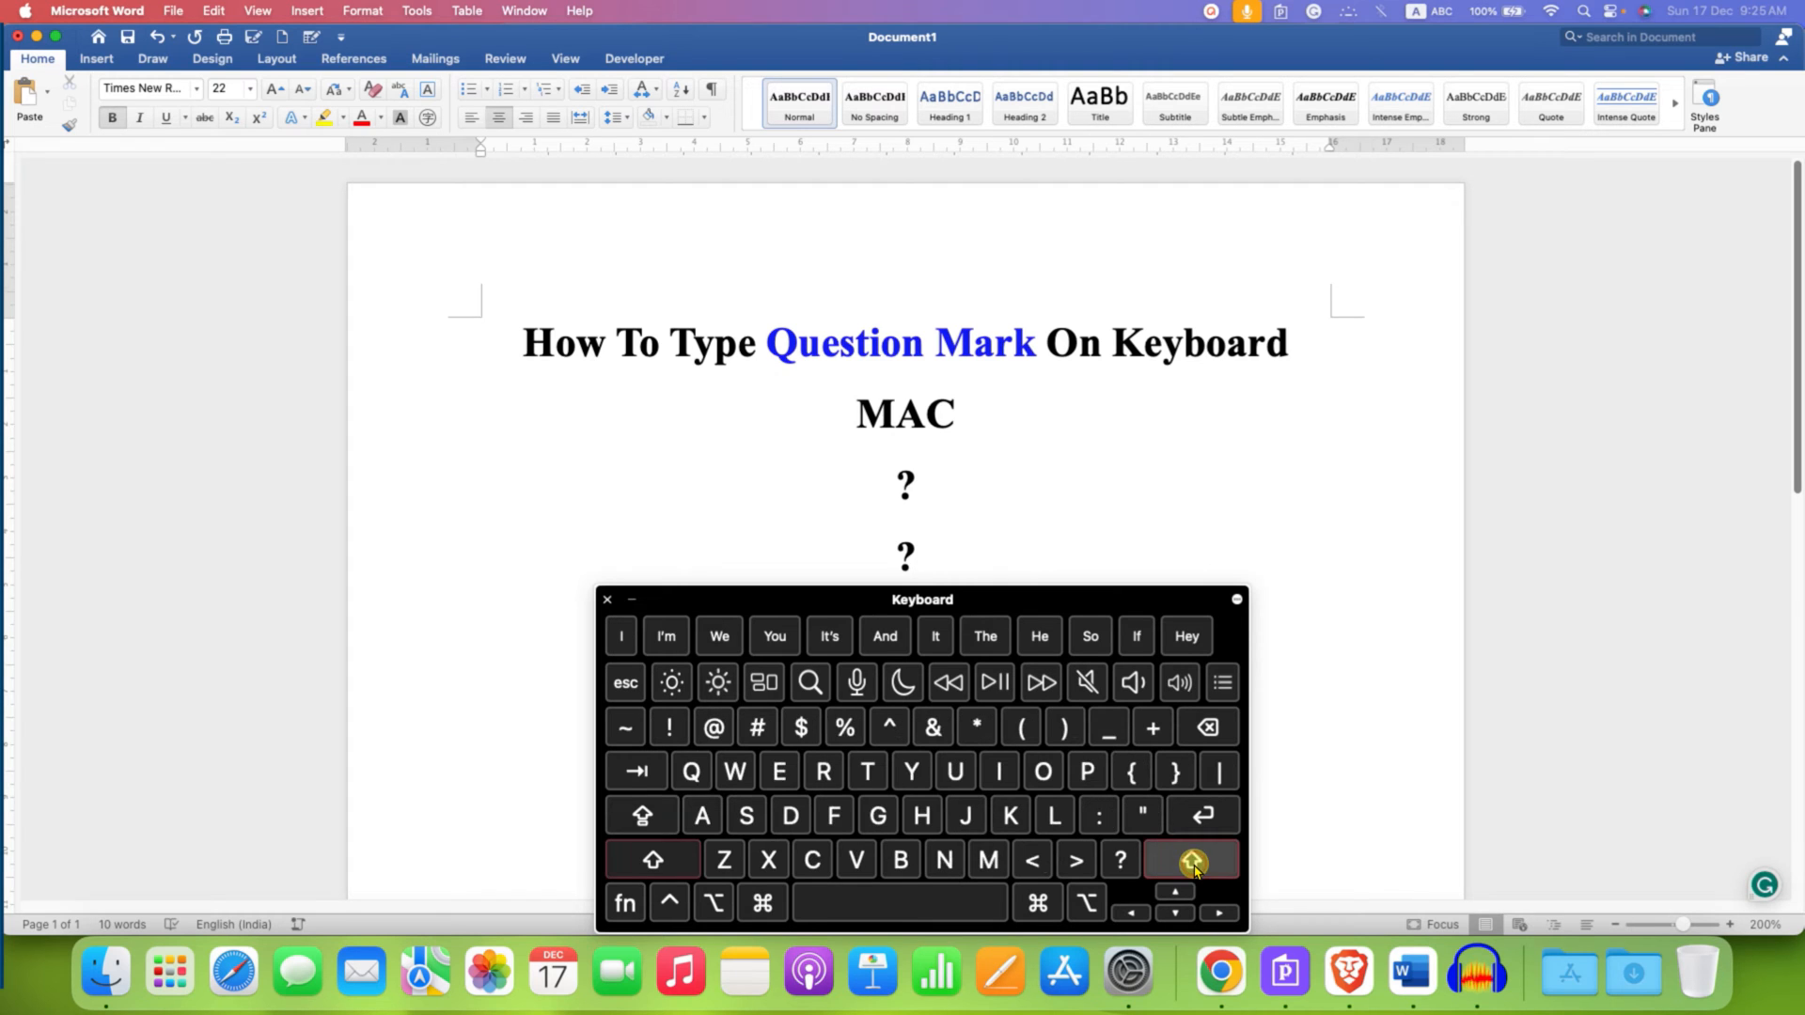